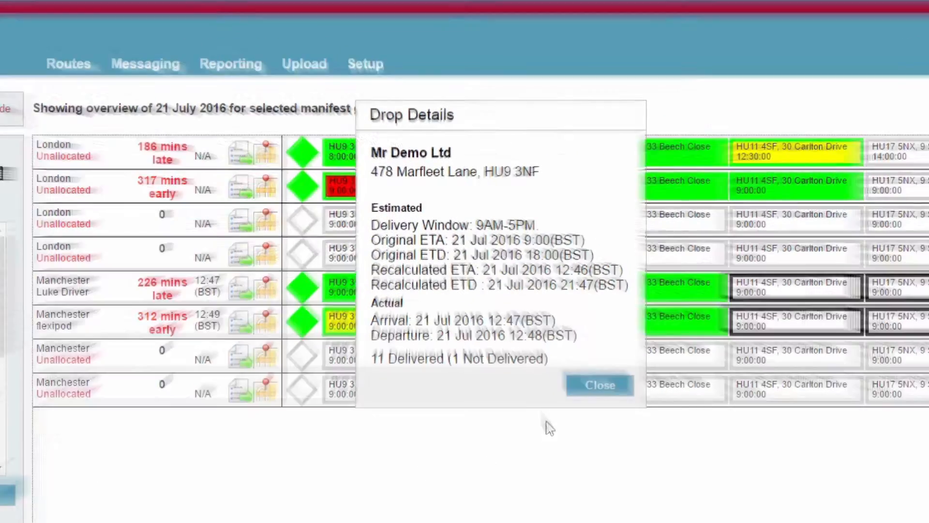
- Close the drop summary and open full details for drop 4 on TestRoute-6
left_click(600, 385)
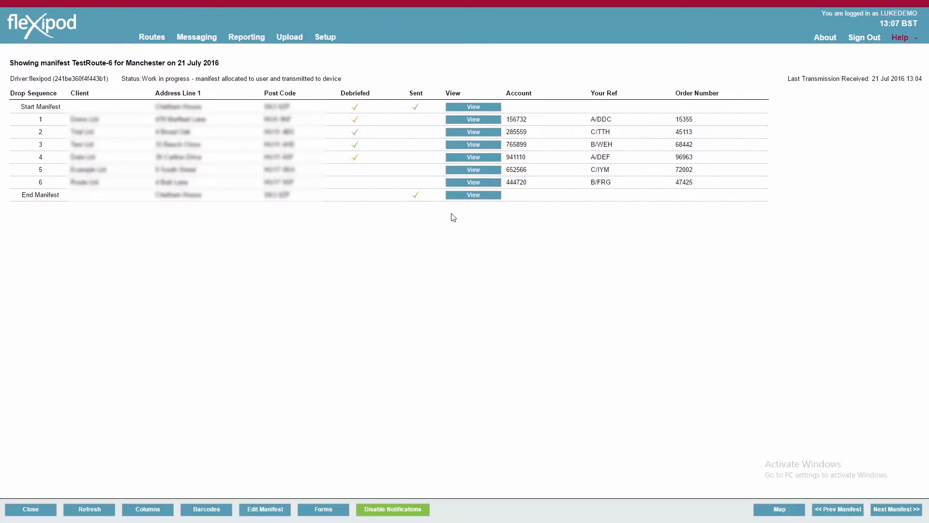
left_click(473, 157)
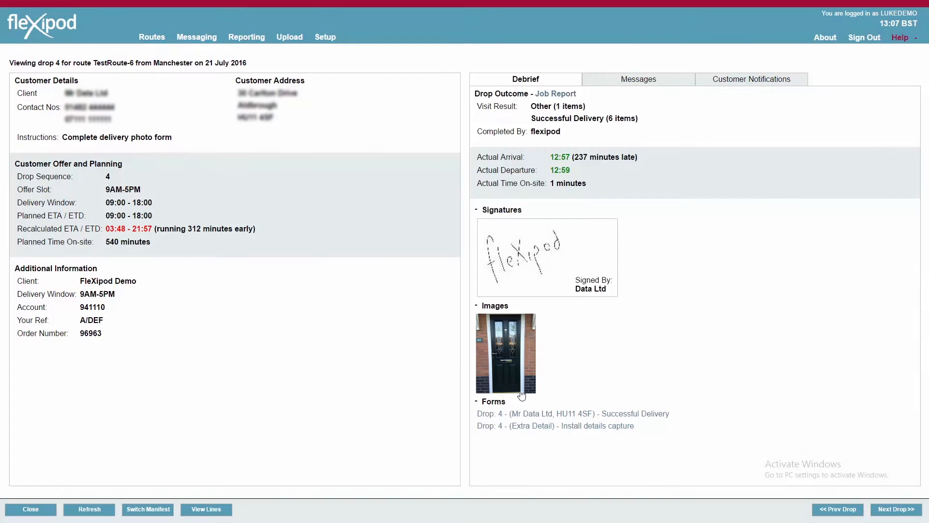
- View drop 4's front door delivery photo full size, then close it
left_click(505, 354)
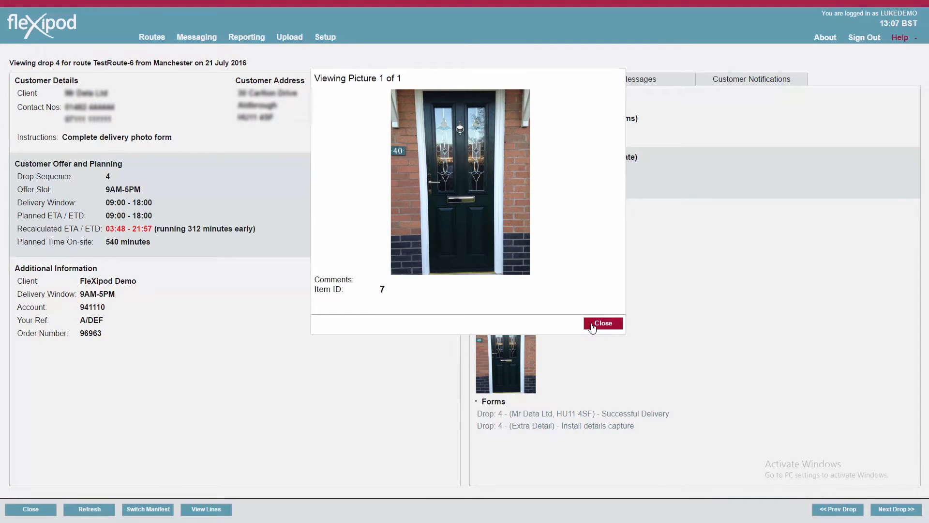
left_click(603, 323)
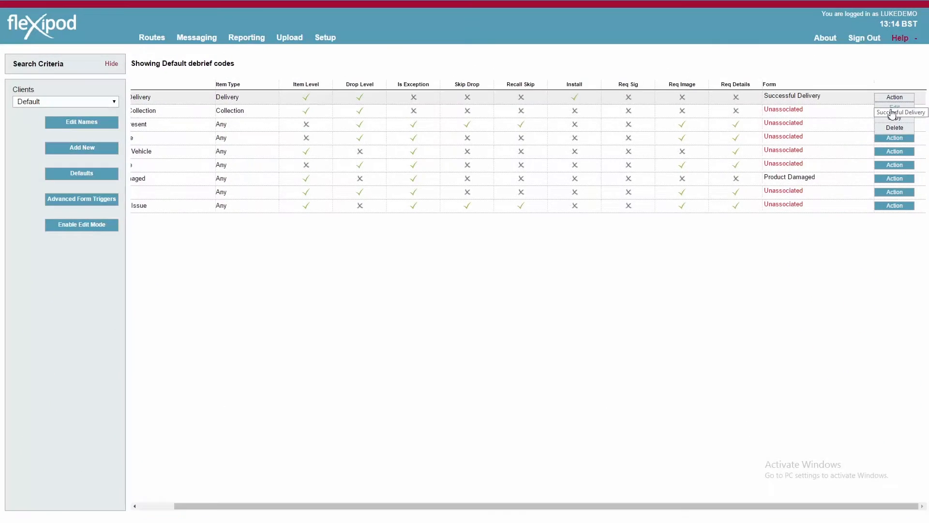
- Edit Successful Delivery, typing 'Installa' to reword its description toward installation
left_click(895, 108)
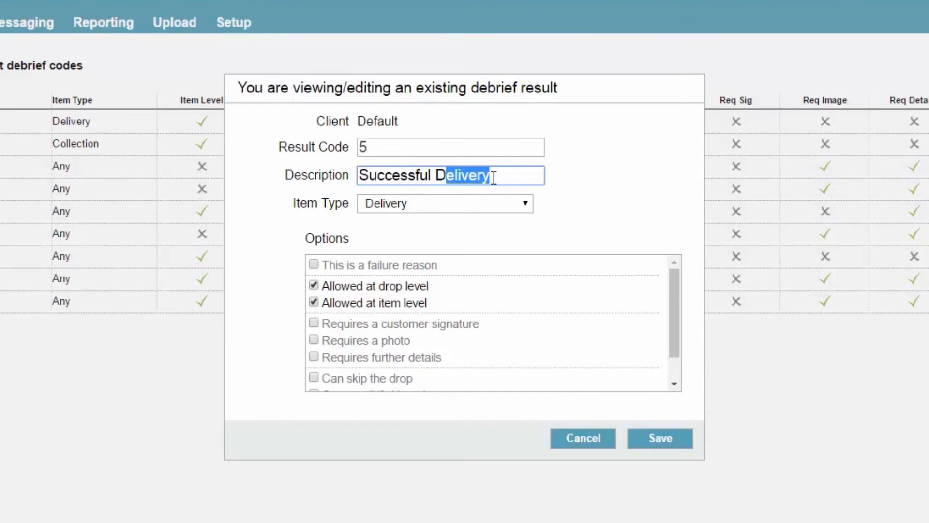
type("Inst")
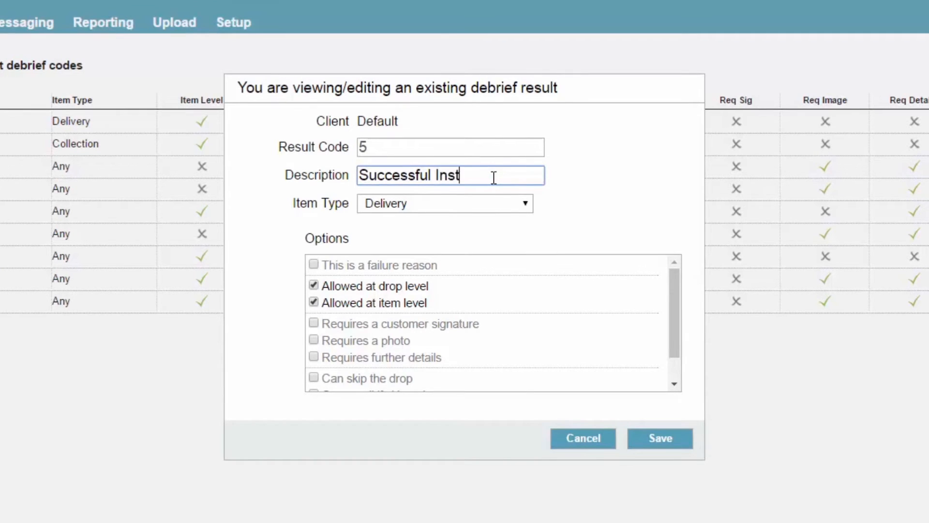
type("alla")
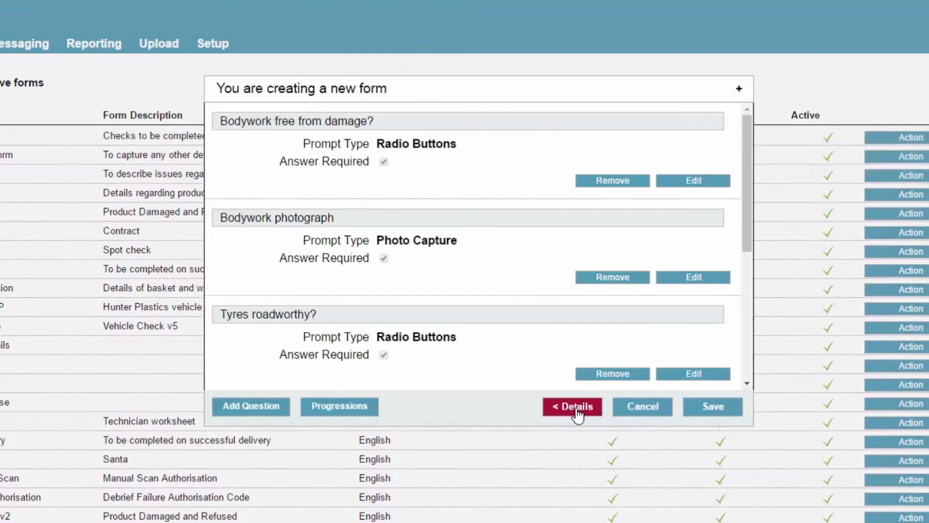
- Change the Tyres roadworthy? question's answer type to Label
left_click(571, 407)
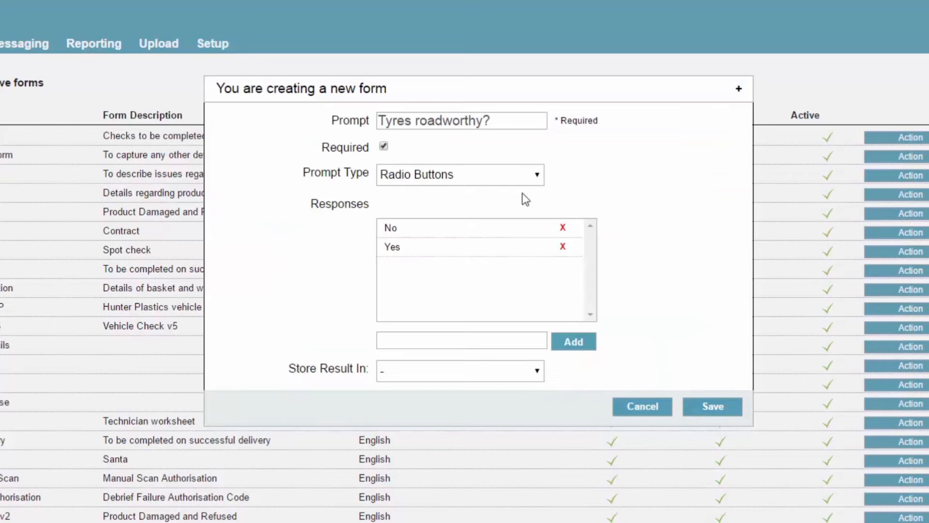
triple_click(461, 121)
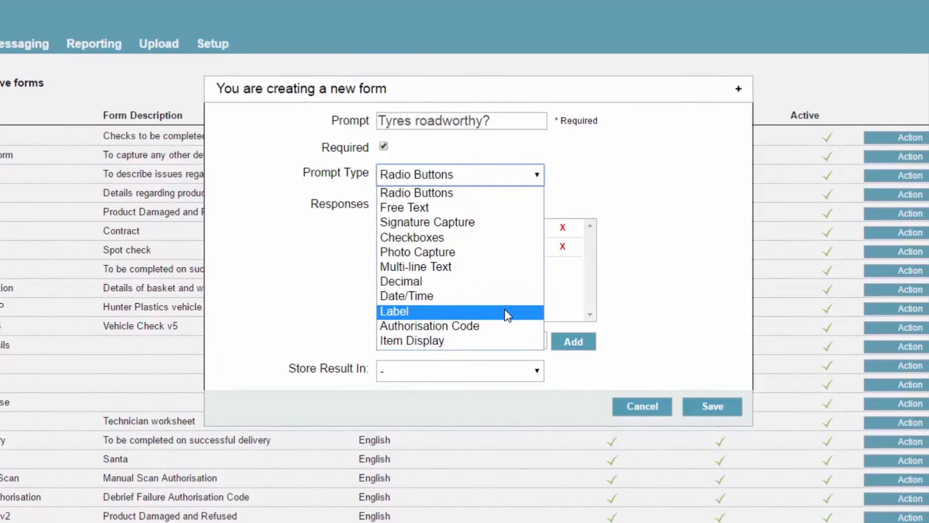
left_click(642, 406)
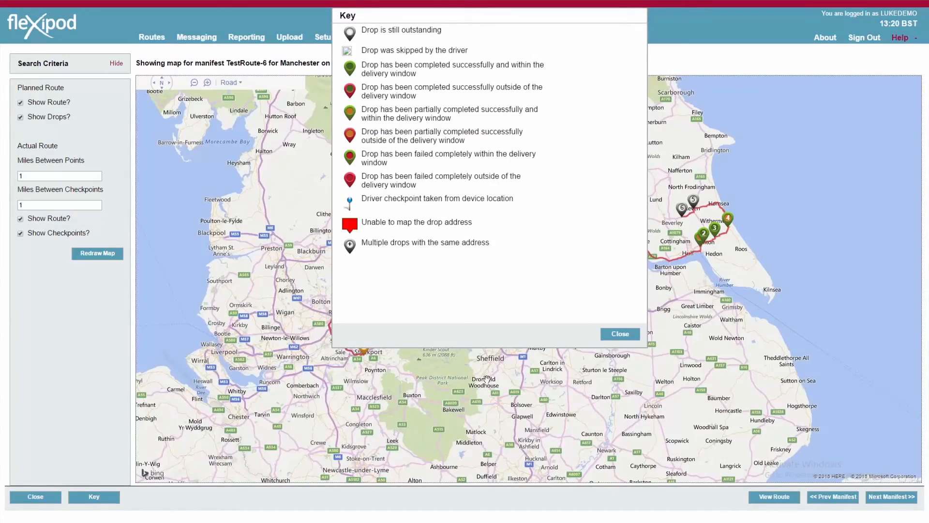
- Dismiss the route map's marker key popup
left_click(619, 334)
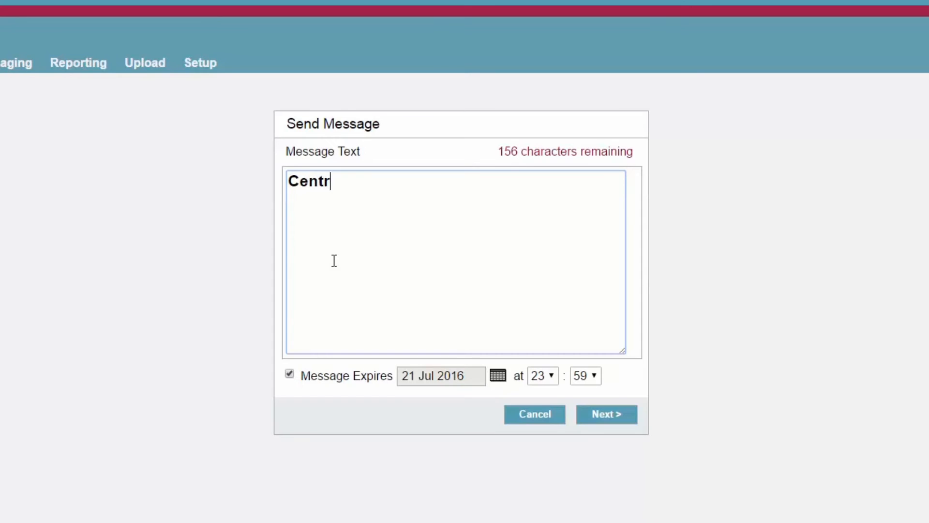
- Complete the message text as 'Central message example' and move past that step
type("al message exam")
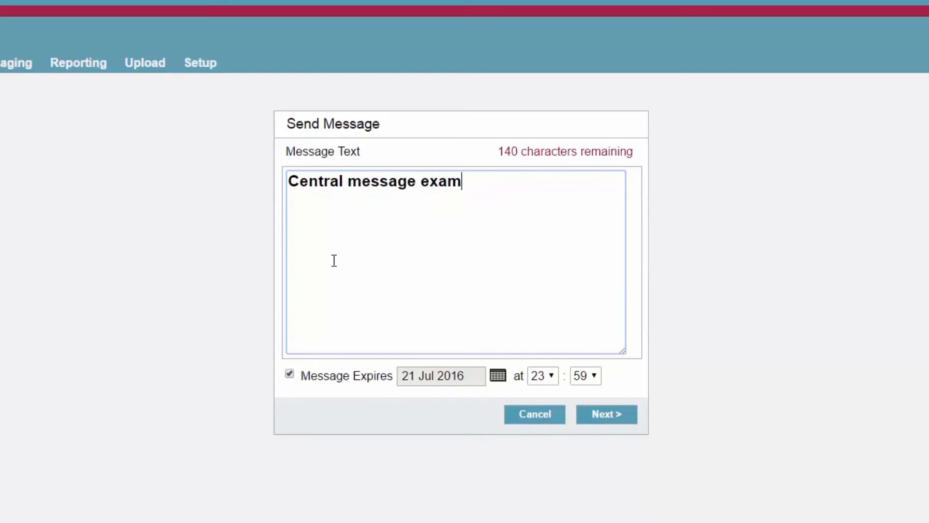
type("ple")
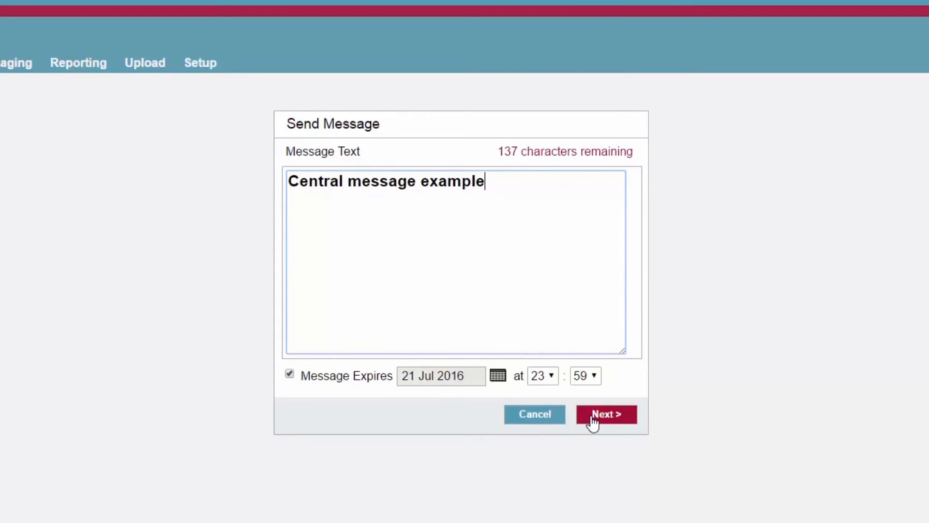
left_click(605, 414)
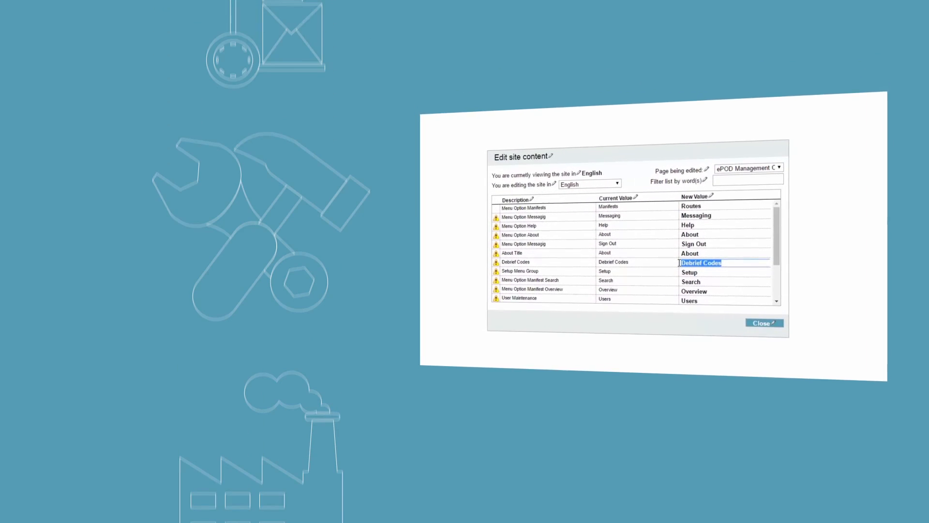
- Enter 'Outcome' as the new wording for Debrief Codes and scroll the available columns
type("Outcome")
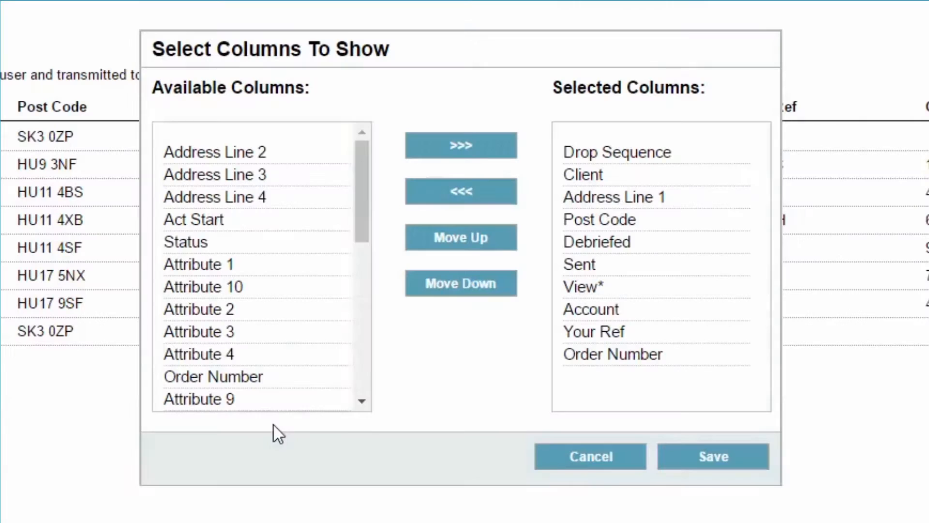
scroll("down", 3)
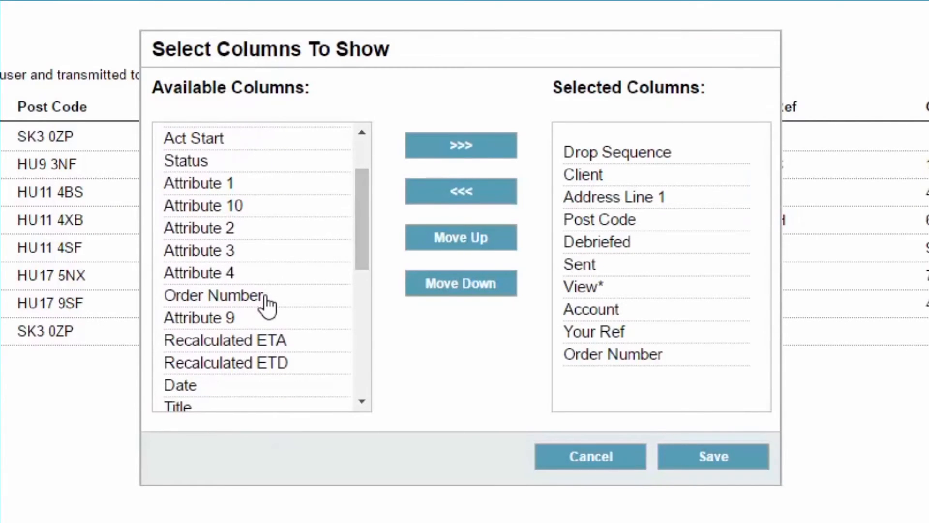